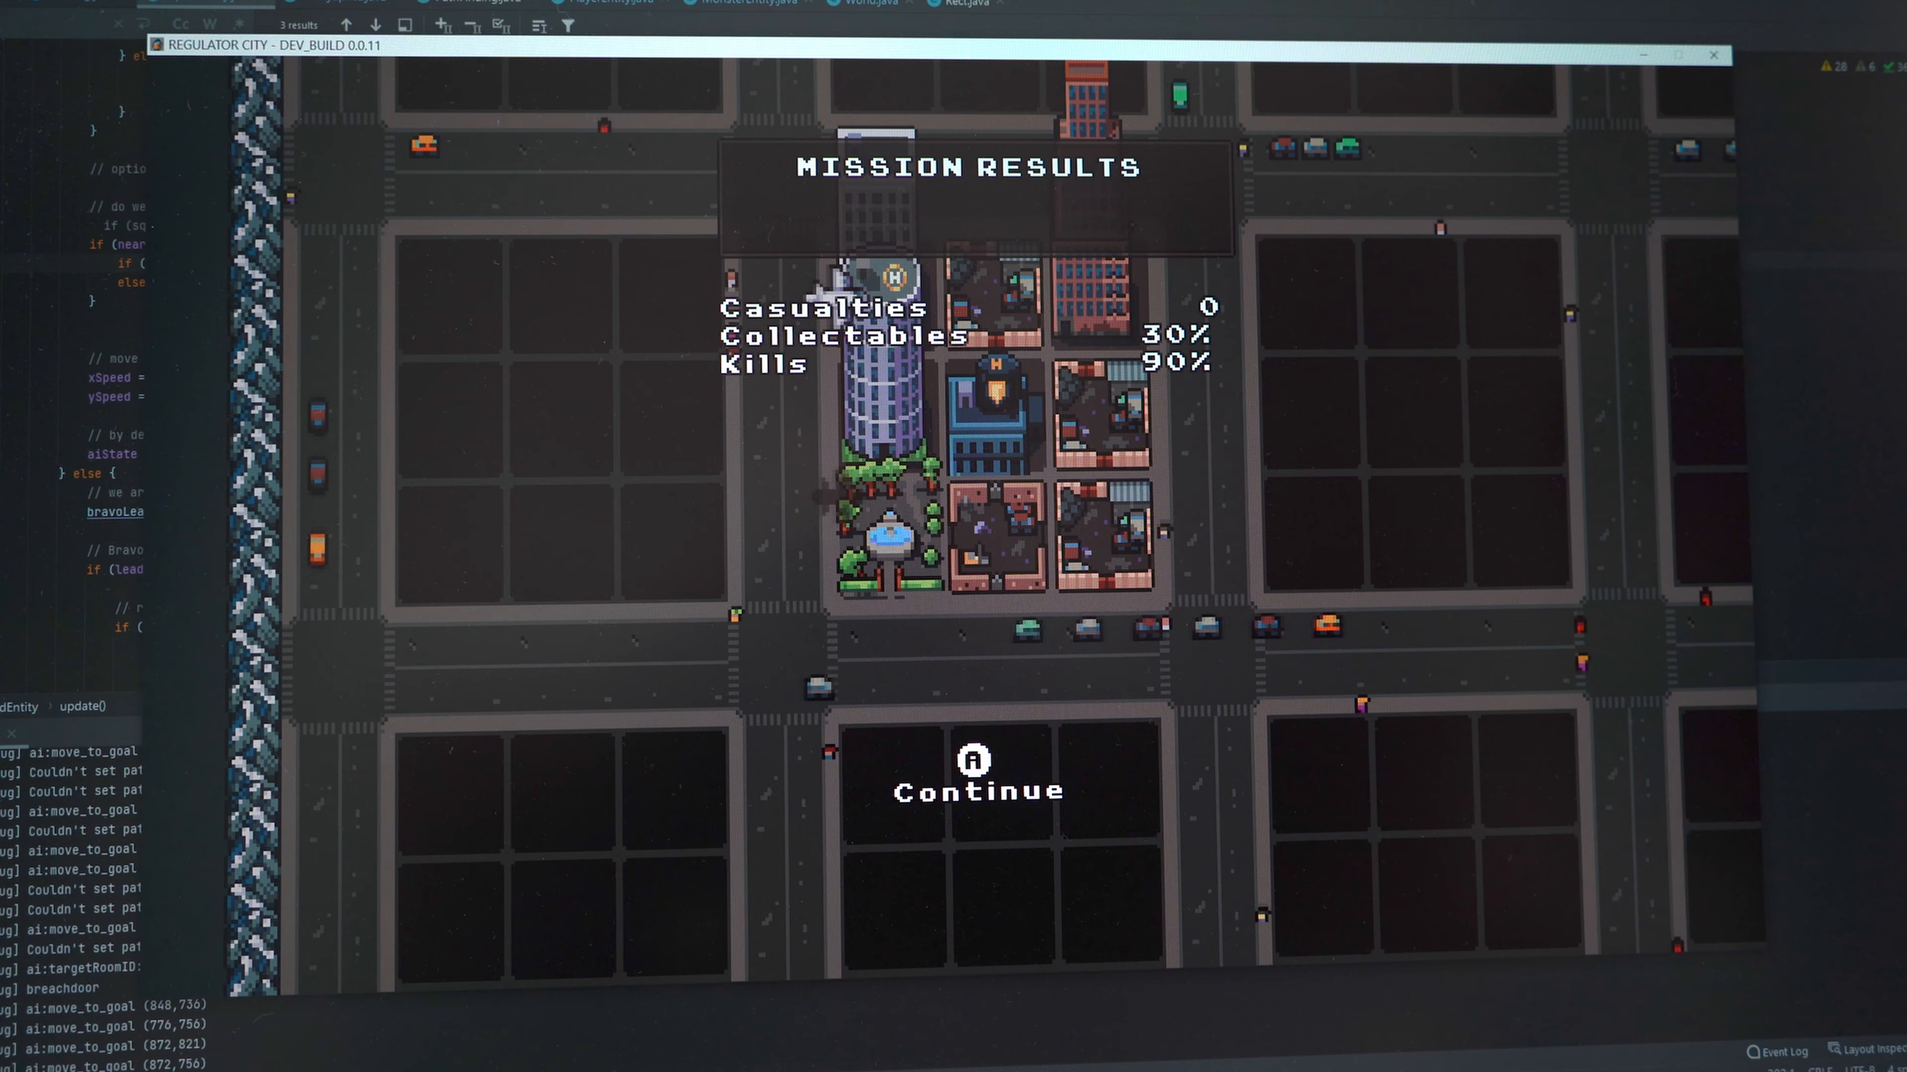
Continue from the mission results and dismiss the Regulators' briefing message
click(980, 784)
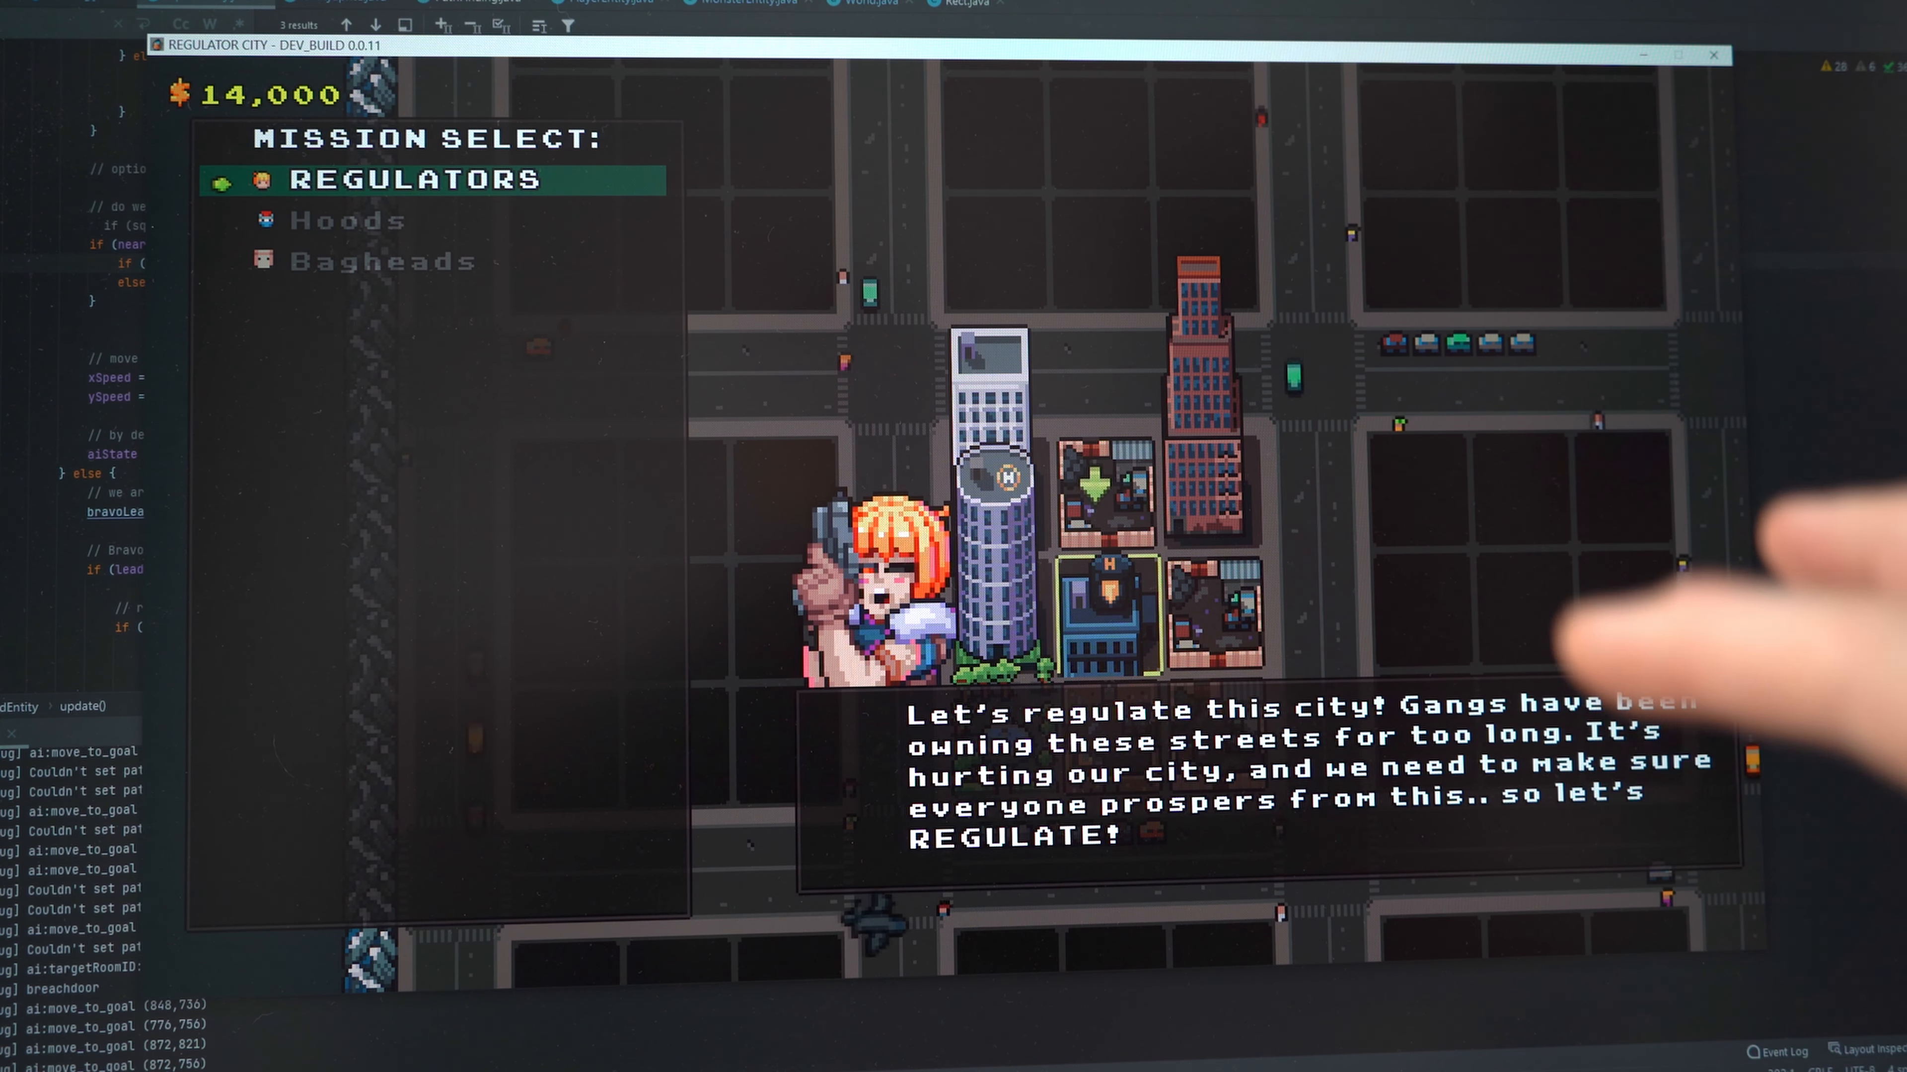
click(385, 261)
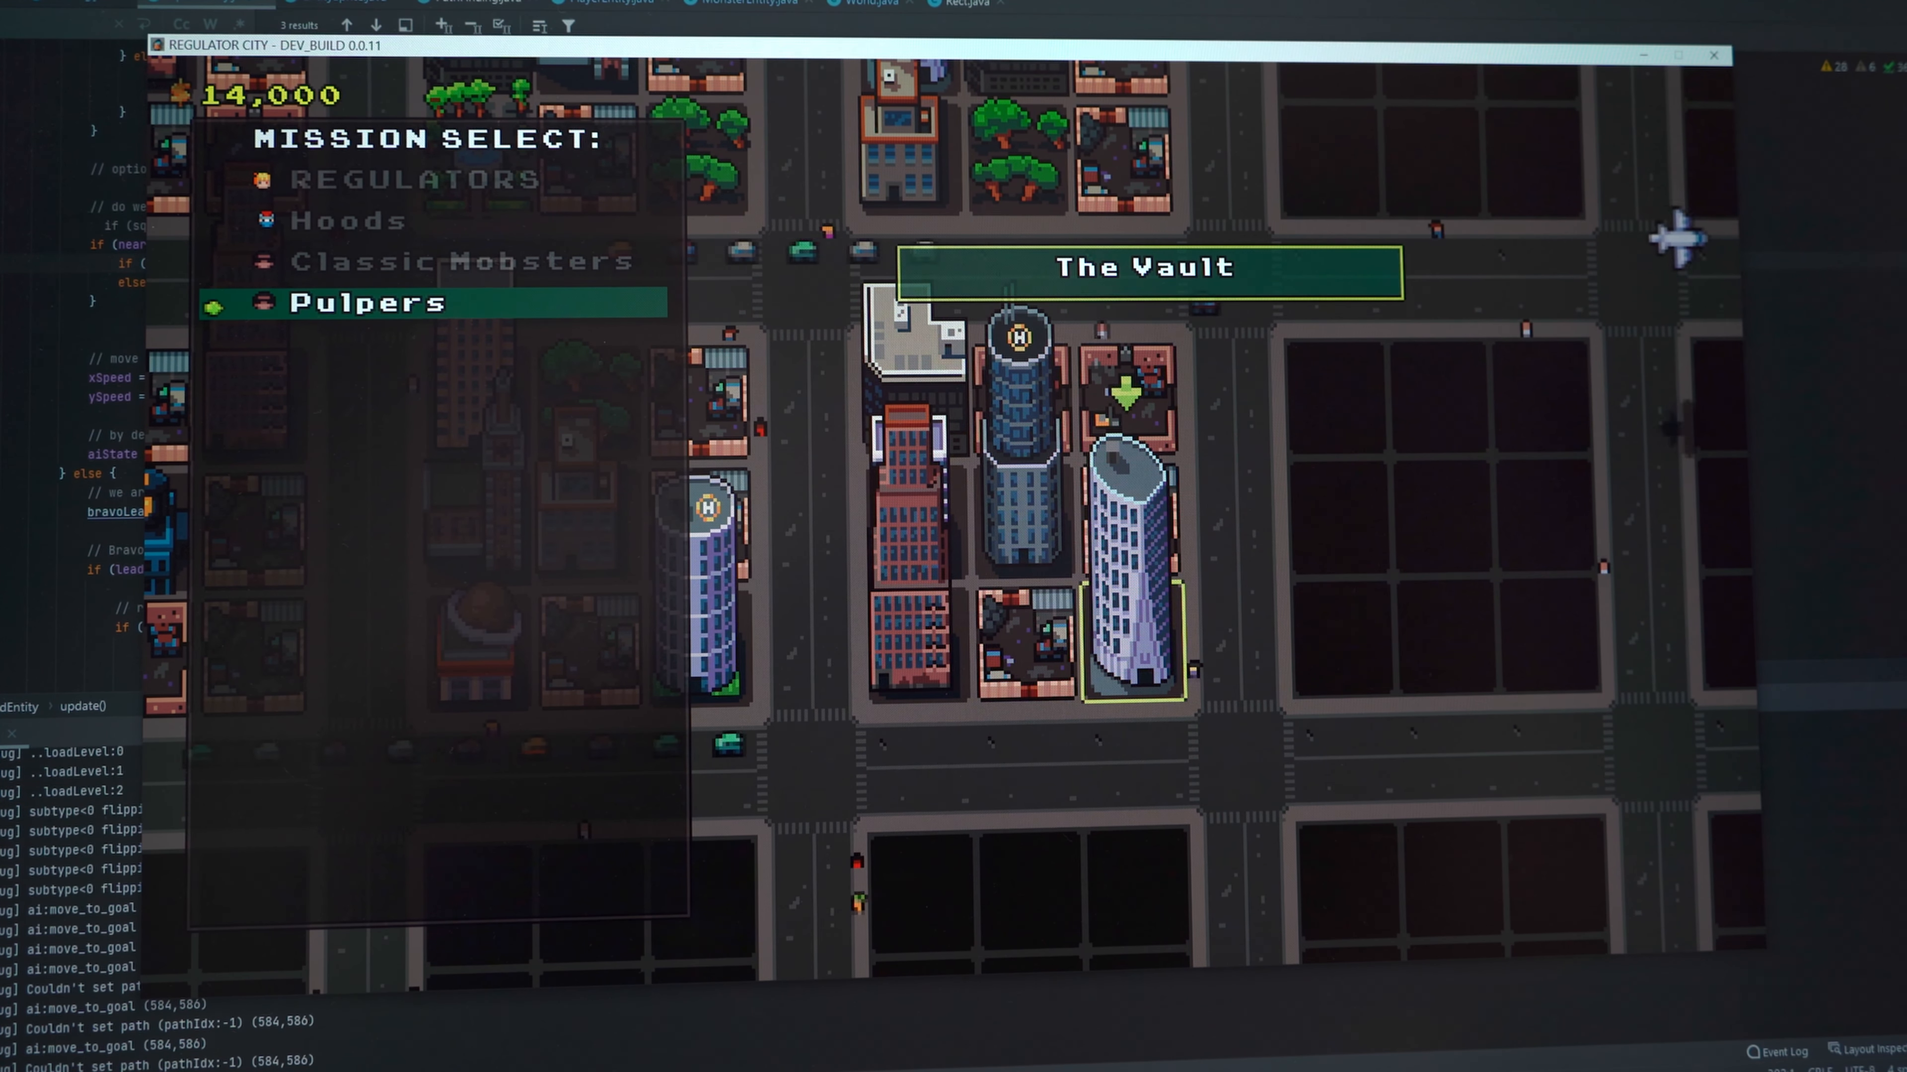
click(368, 302)
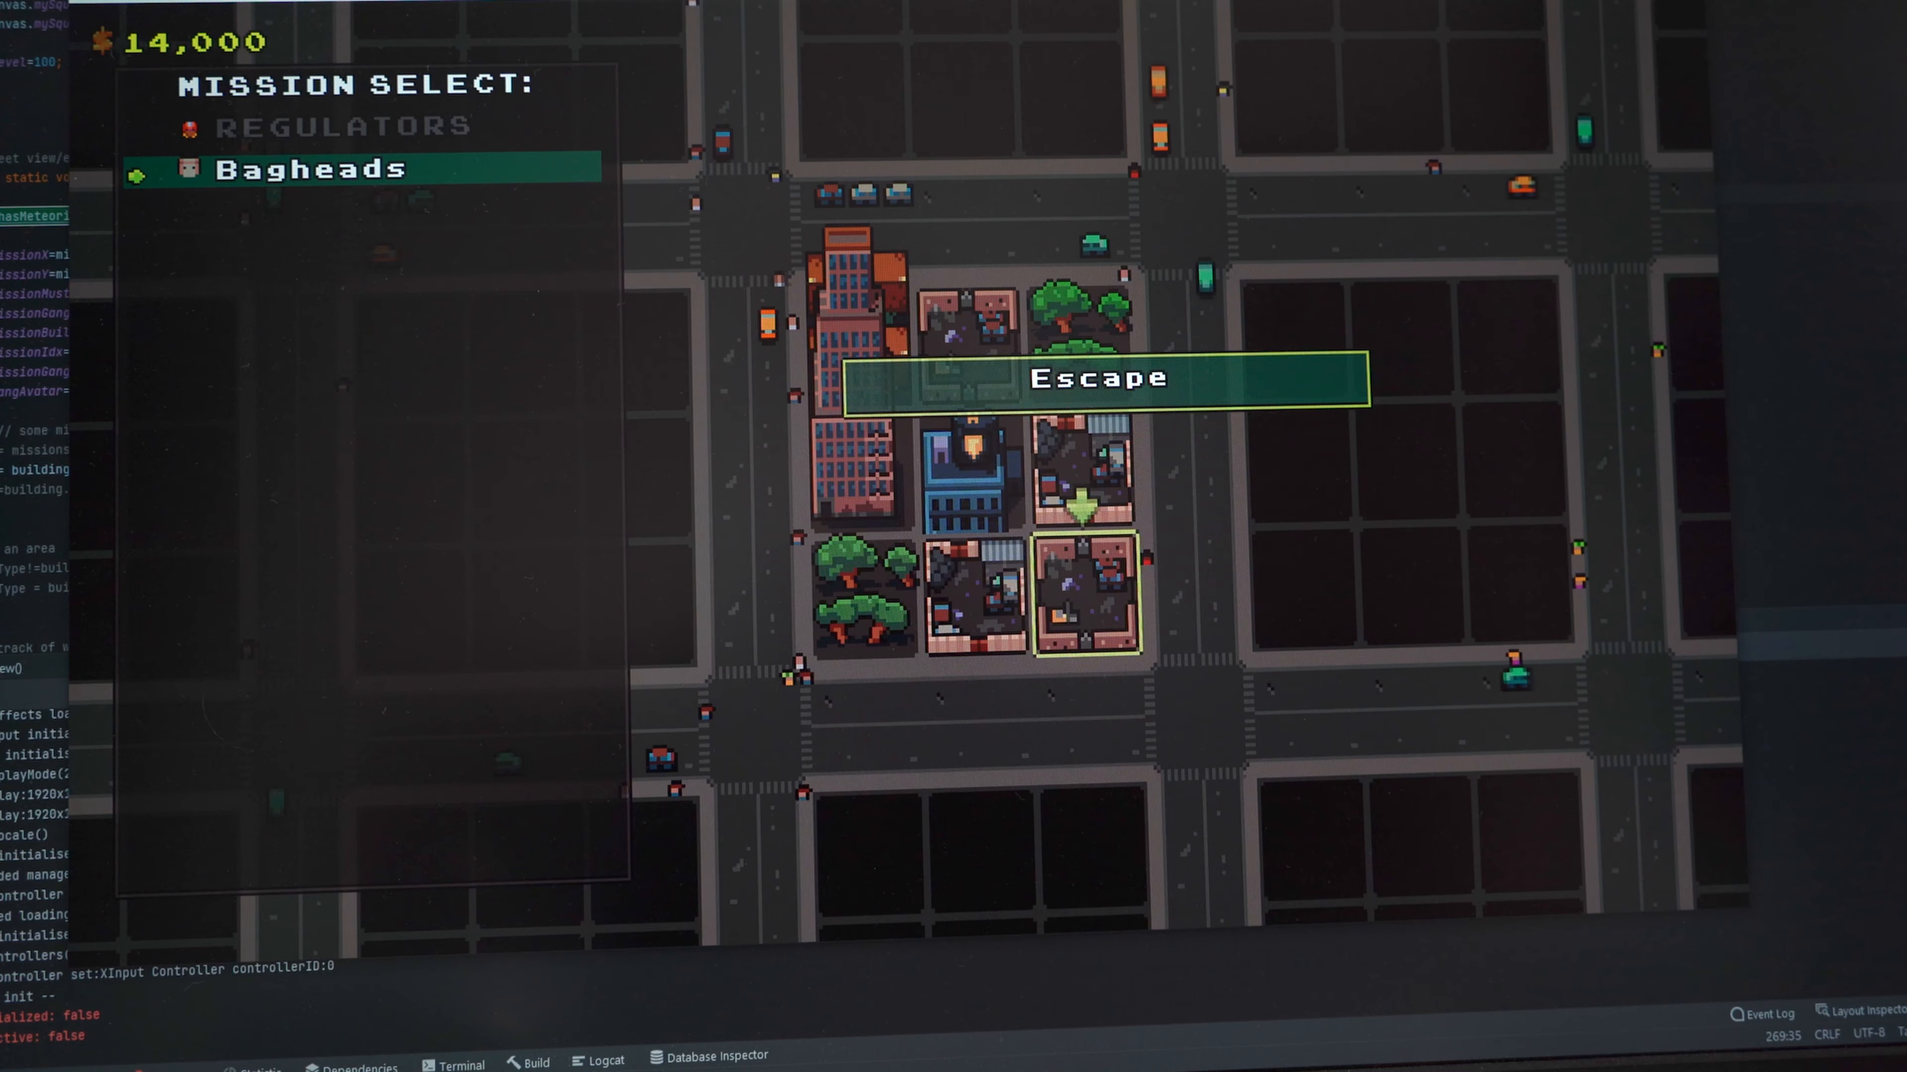
Start the Escape mission, bringing up the Motorheads street level
click(1103, 378)
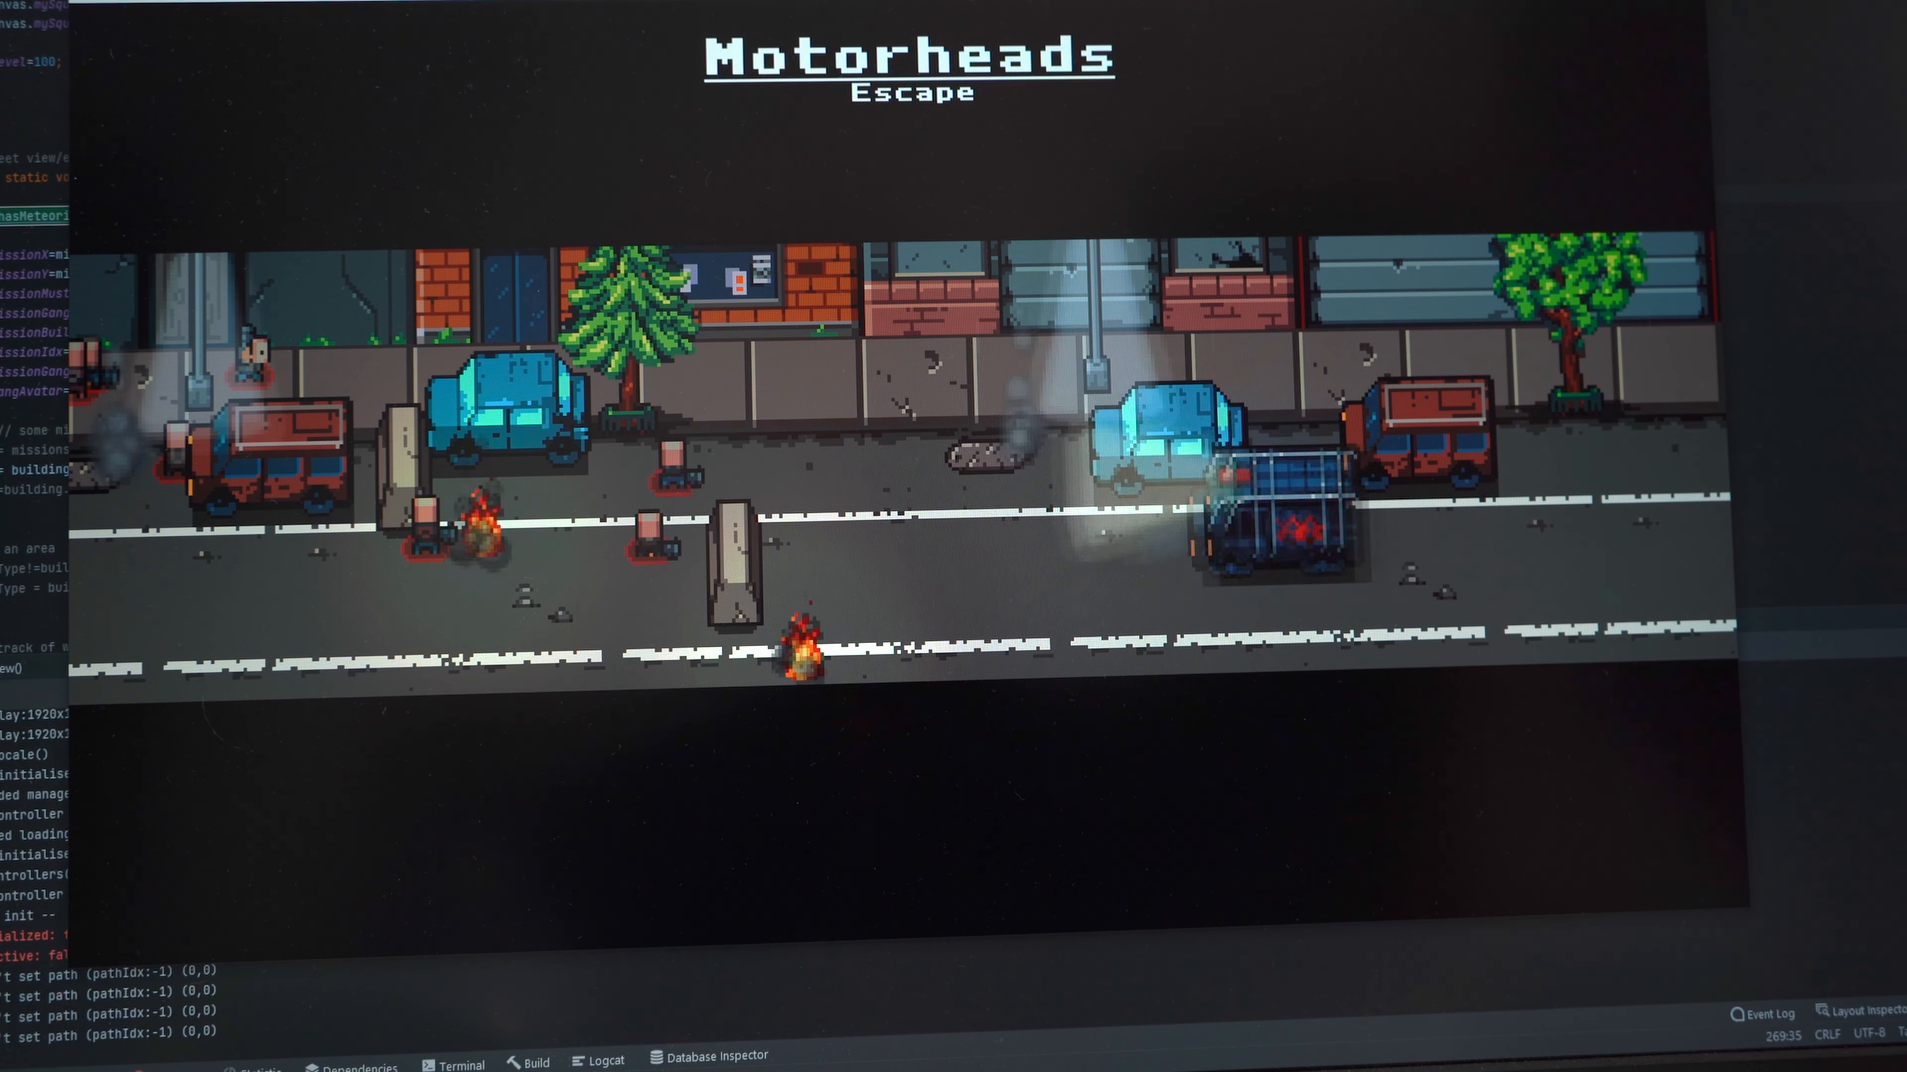